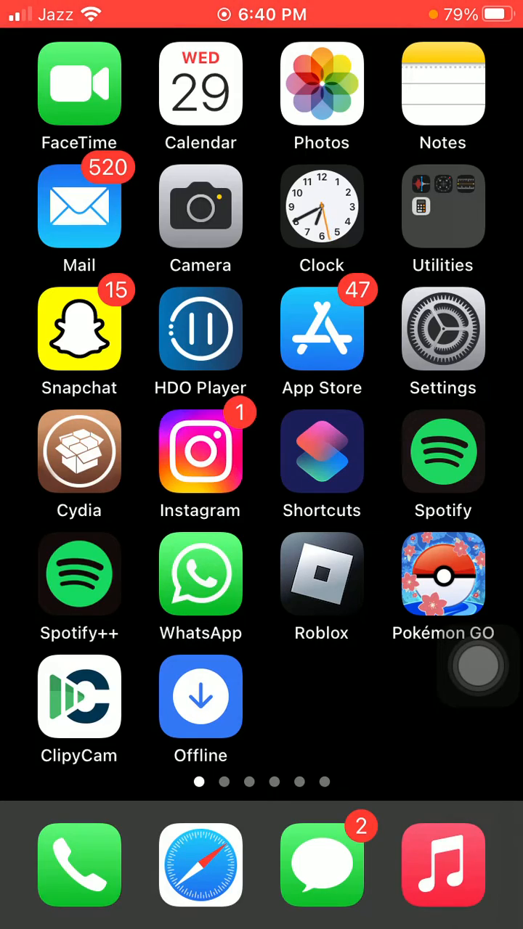
# Check Messages' Send & Receive addresses, then view the FaceTime settings page
pyautogui.click(442, 328)
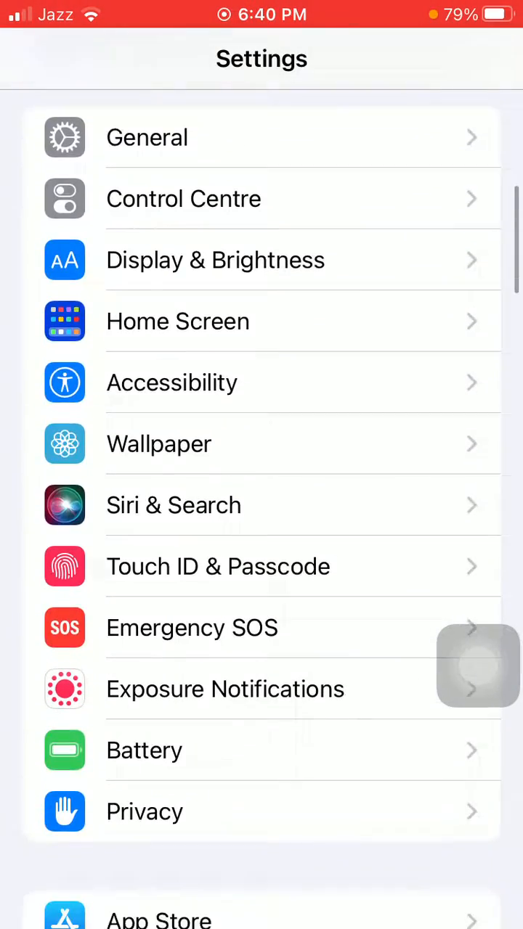
pyautogui.scroll(-3)
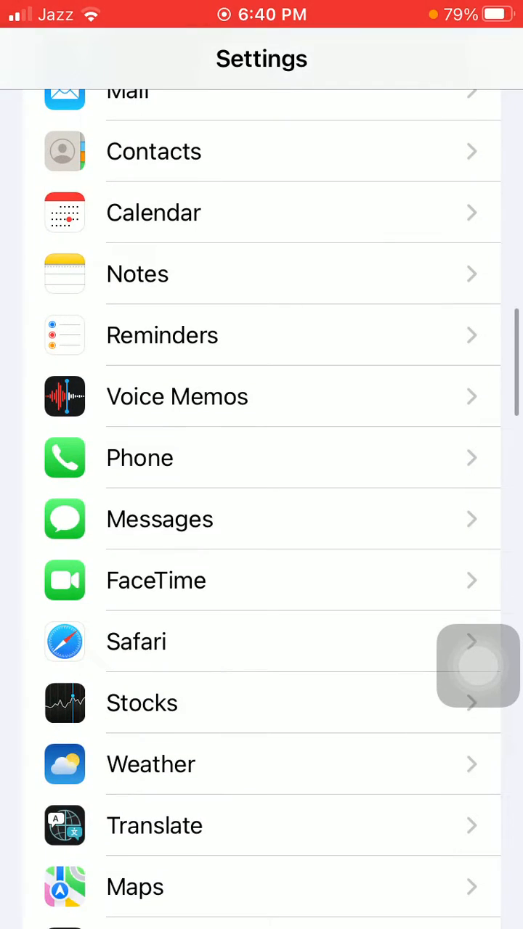
pyautogui.click(159, 519)
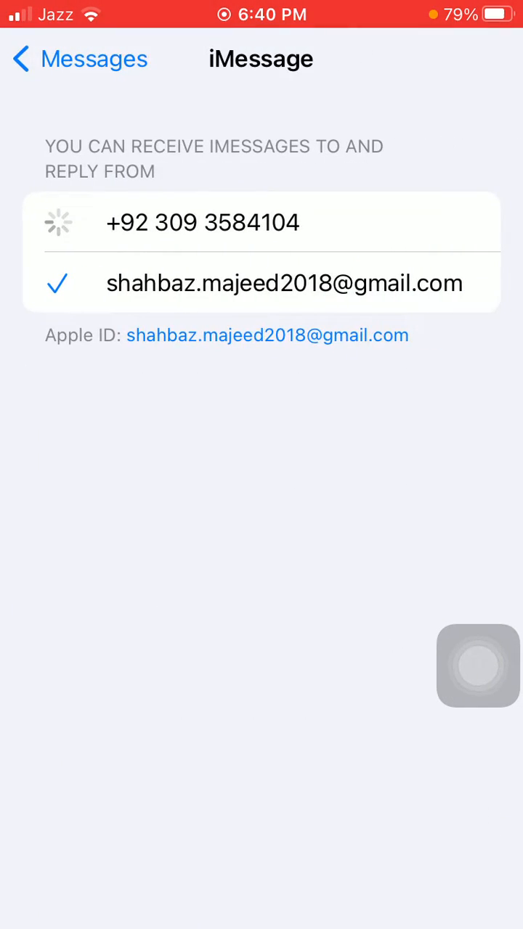
pyautogui.click(201, 223)
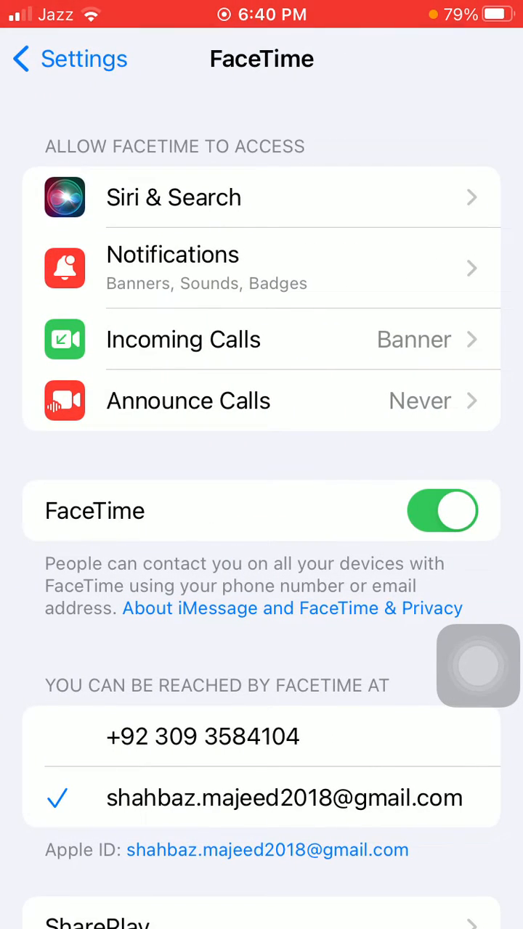
# Remove the phone number from FaceTime and iMessage, confirming the alert
pyautogui.click(202, 736)
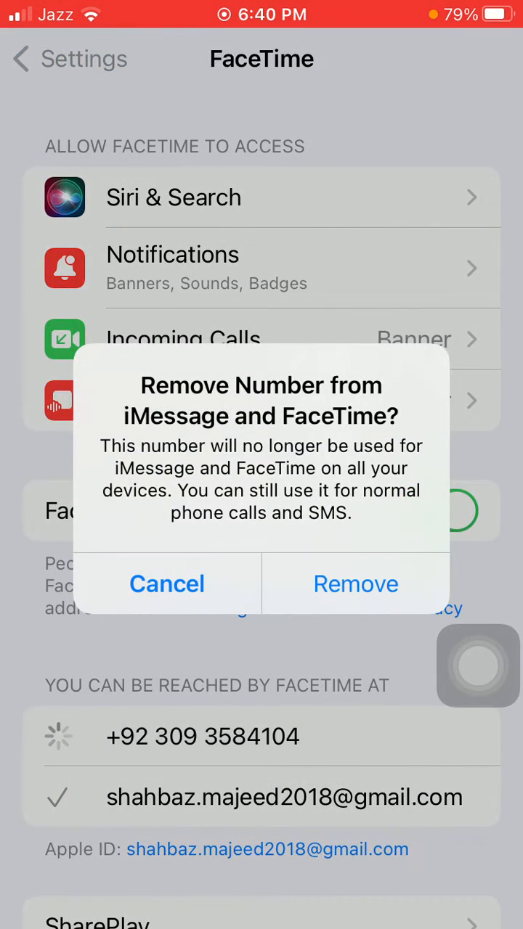
pyautogui.click(167, 584)
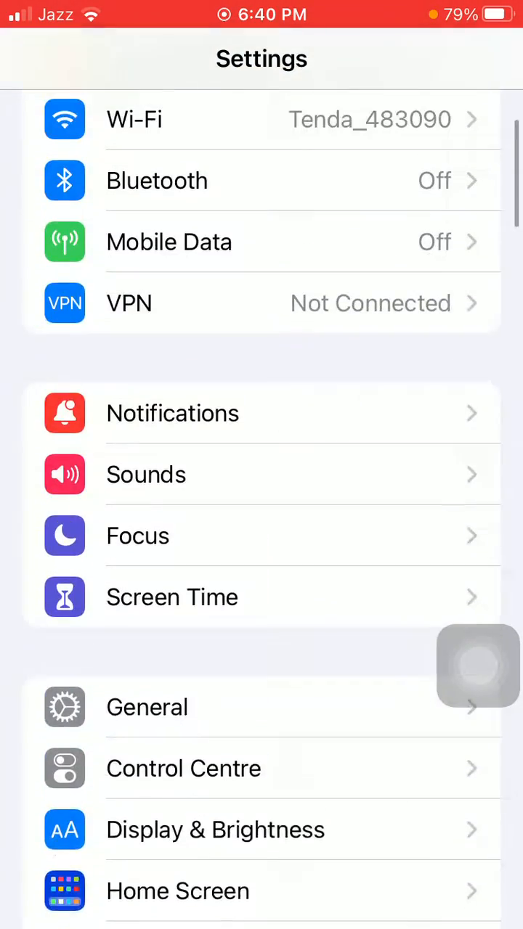
# Delete the phone number from the Apple ID contact details, confirming Remove
pyautogui.scroll(-3)
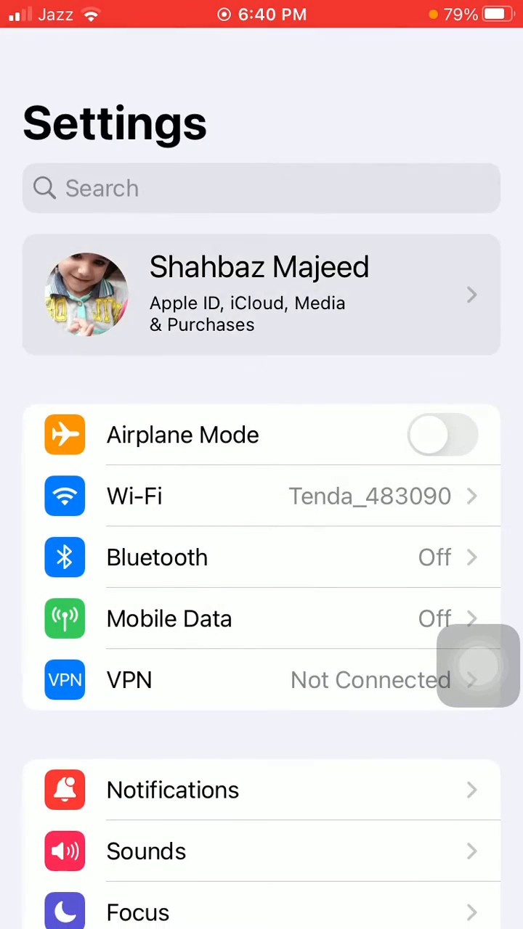
pyautogui.click(259, 294)
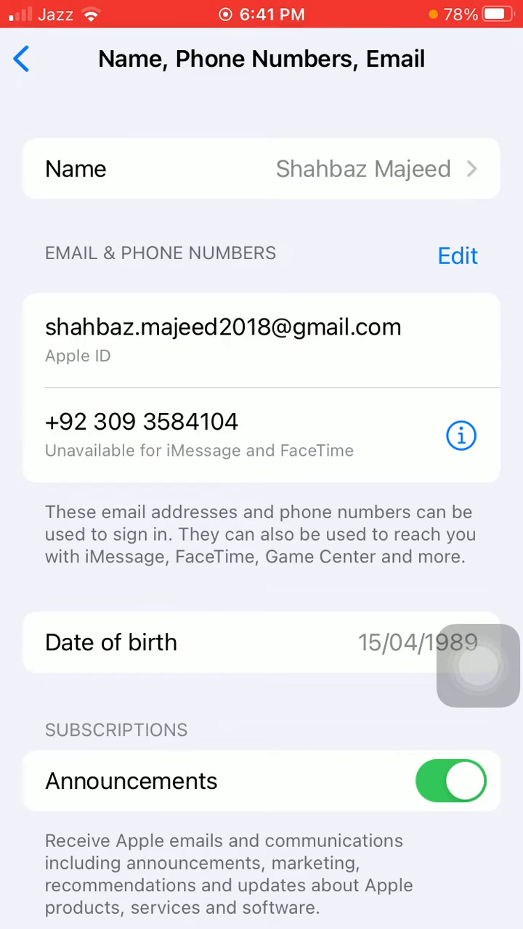
pyautogui.click(457, 255)
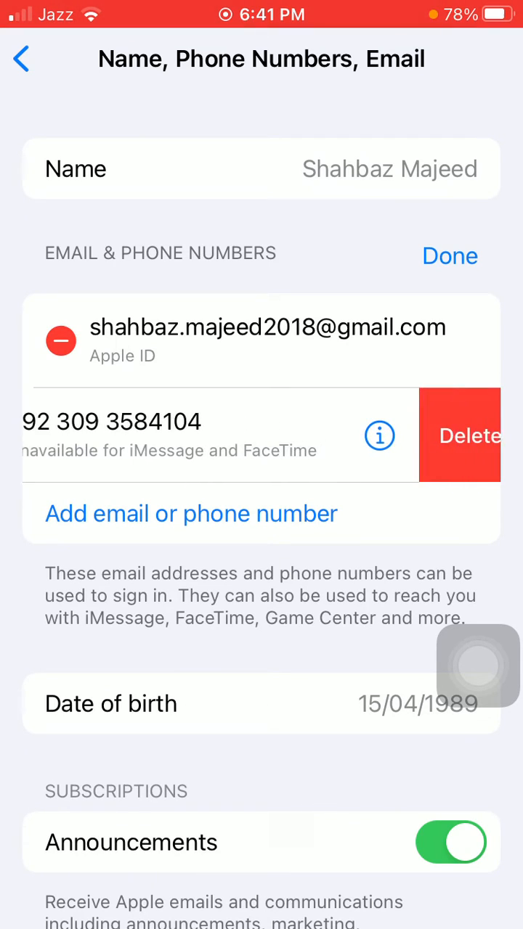
pyautogui.click(458, 436)
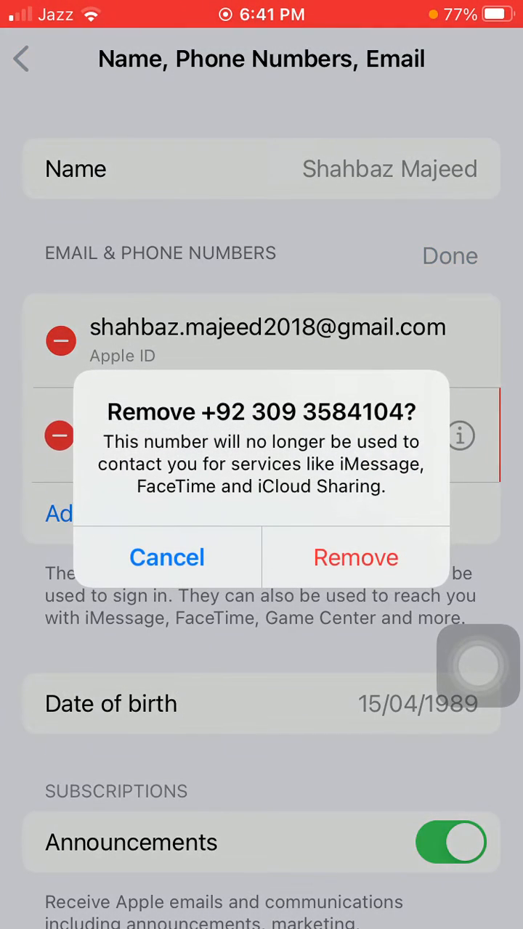
pyautogui.click(166, 558)
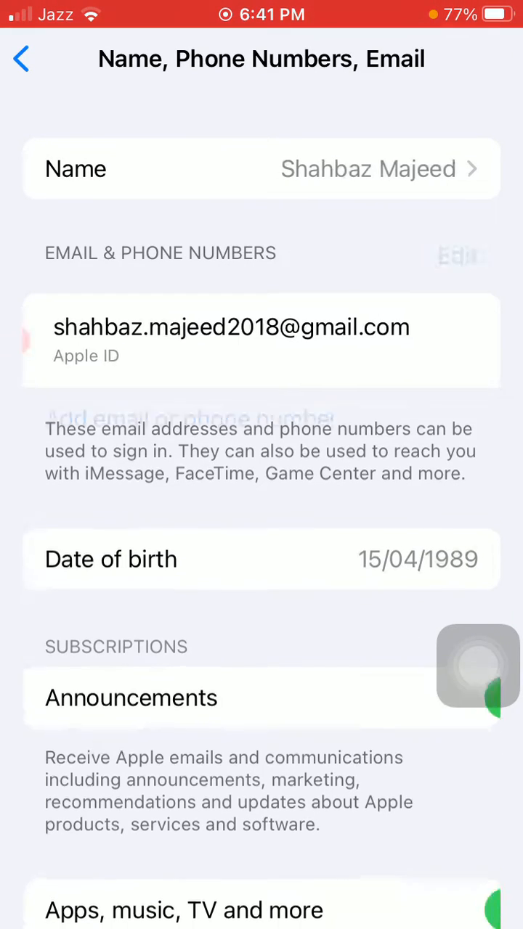
# Edit the Apple ID contacts again and choose Add email or phone number
pyautogui.click(461, 256)
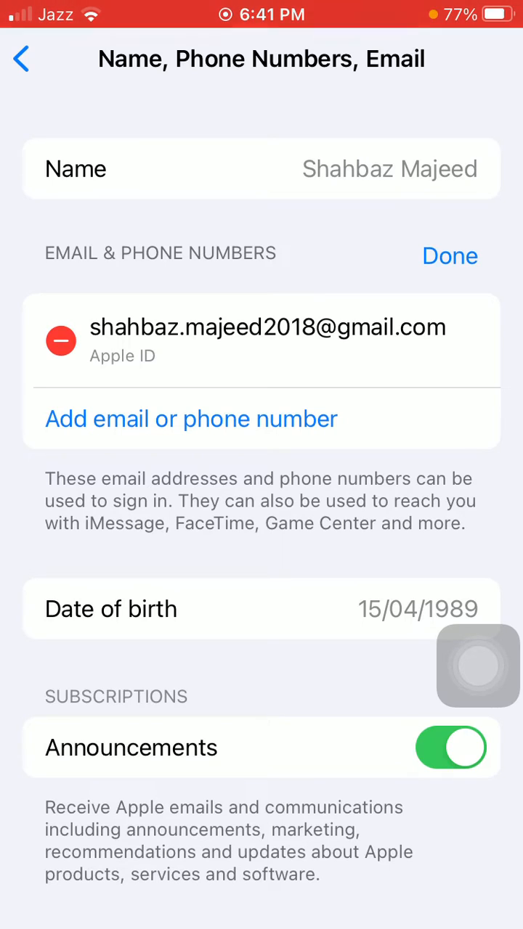
pyautogui.click(191, 419)
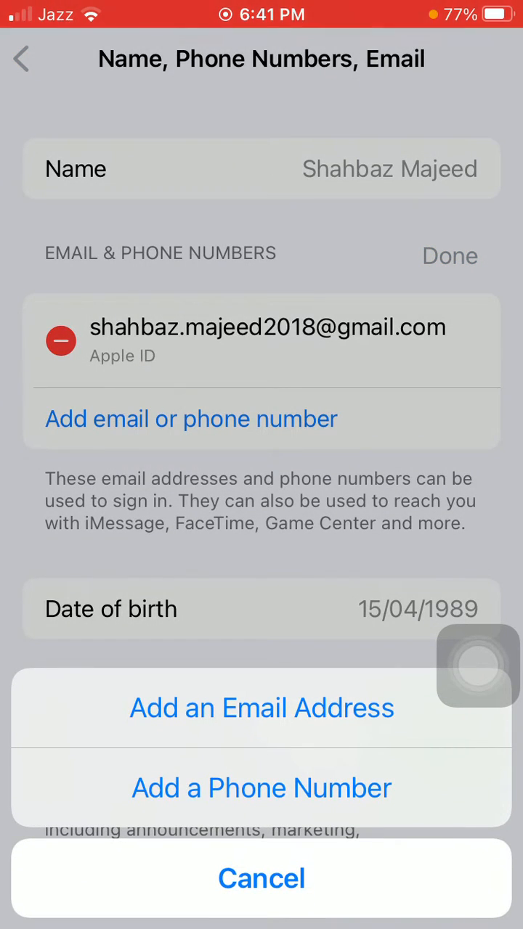
# Add the phone number to the Apple ID and submit it for verification
pyautogui.click(262, 877)
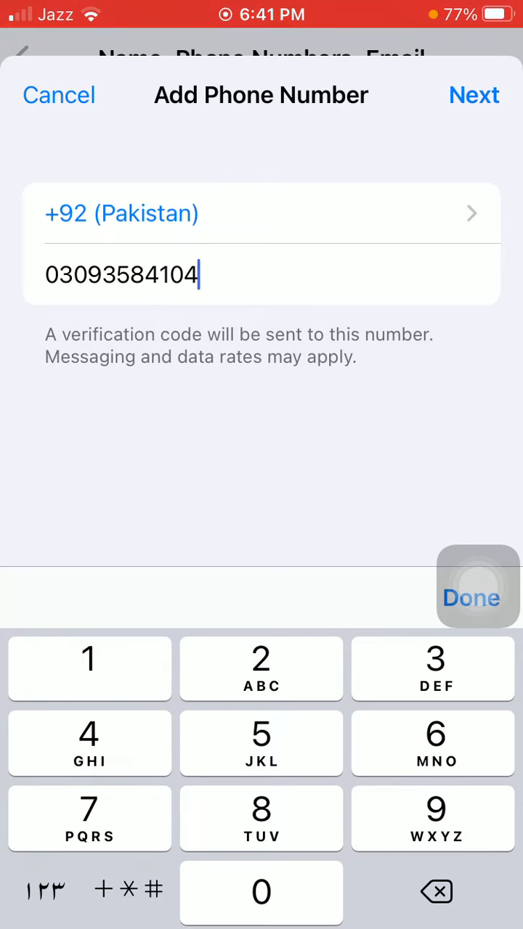
pyautogui.click(474, 95)
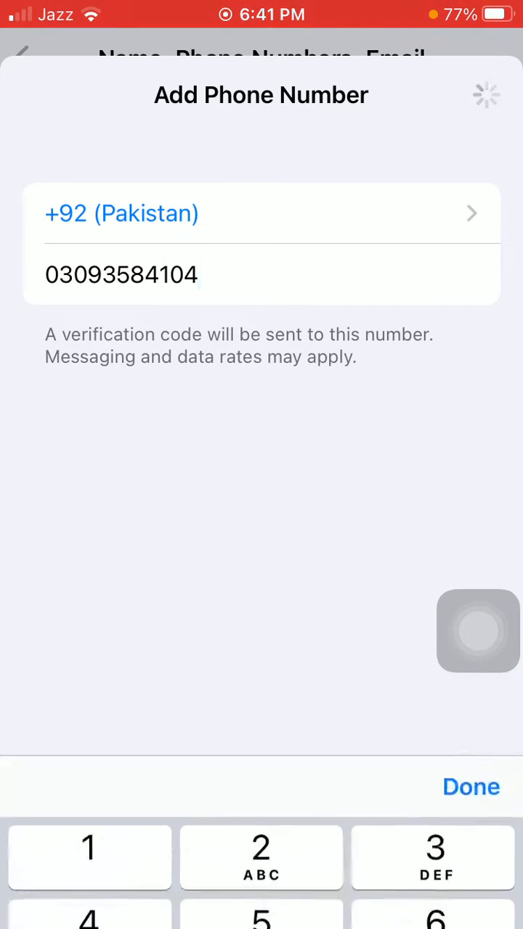
pyautogui.click(470, 786)
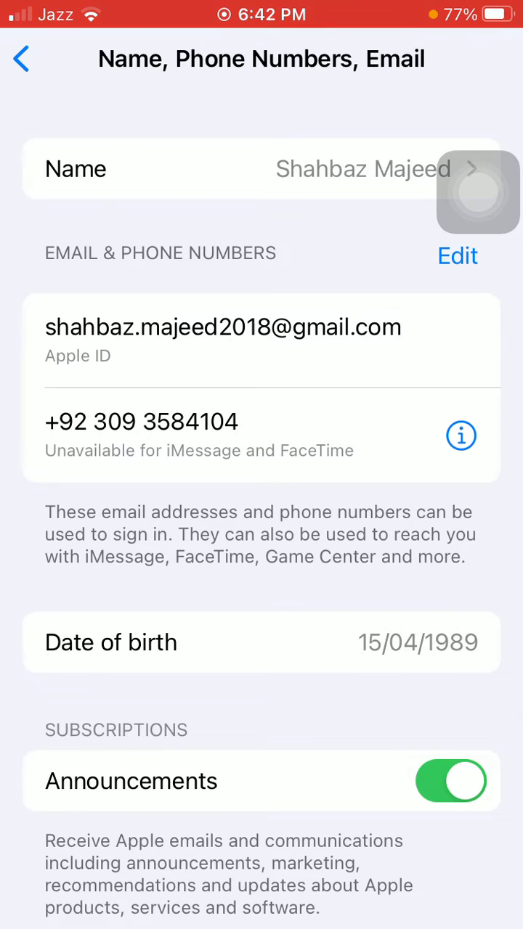
# Leave the Apple ID pages and go to General in the main Settings list
pyautogui.click(20, 59)
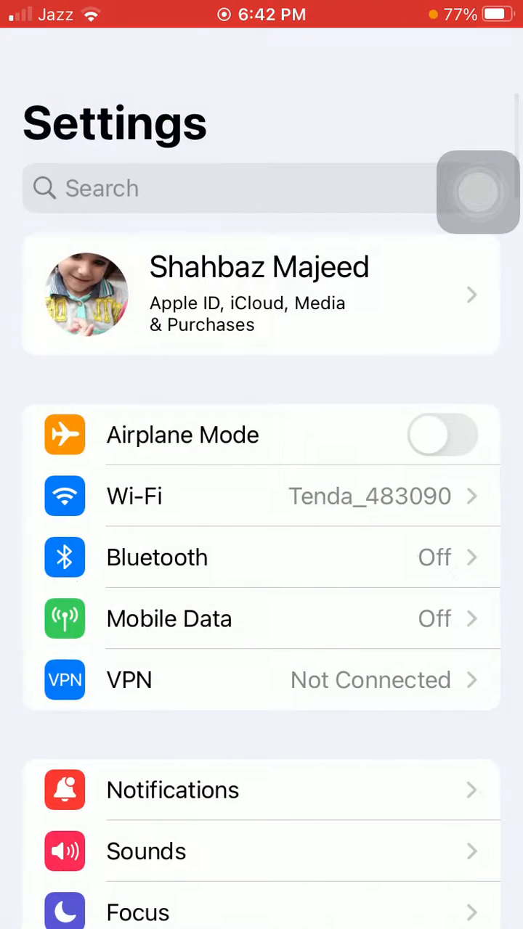
pyautogui.scroll(-3)
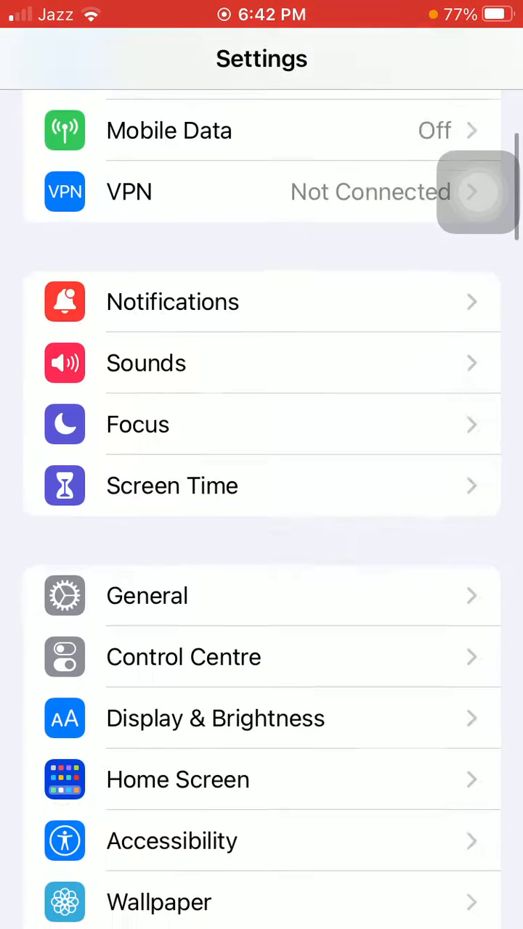
pyautogui.click(146, 596)
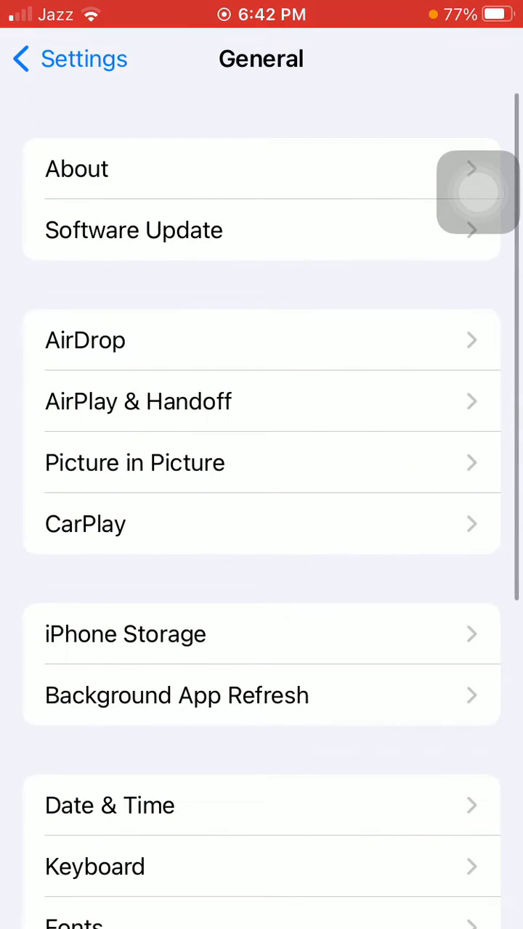